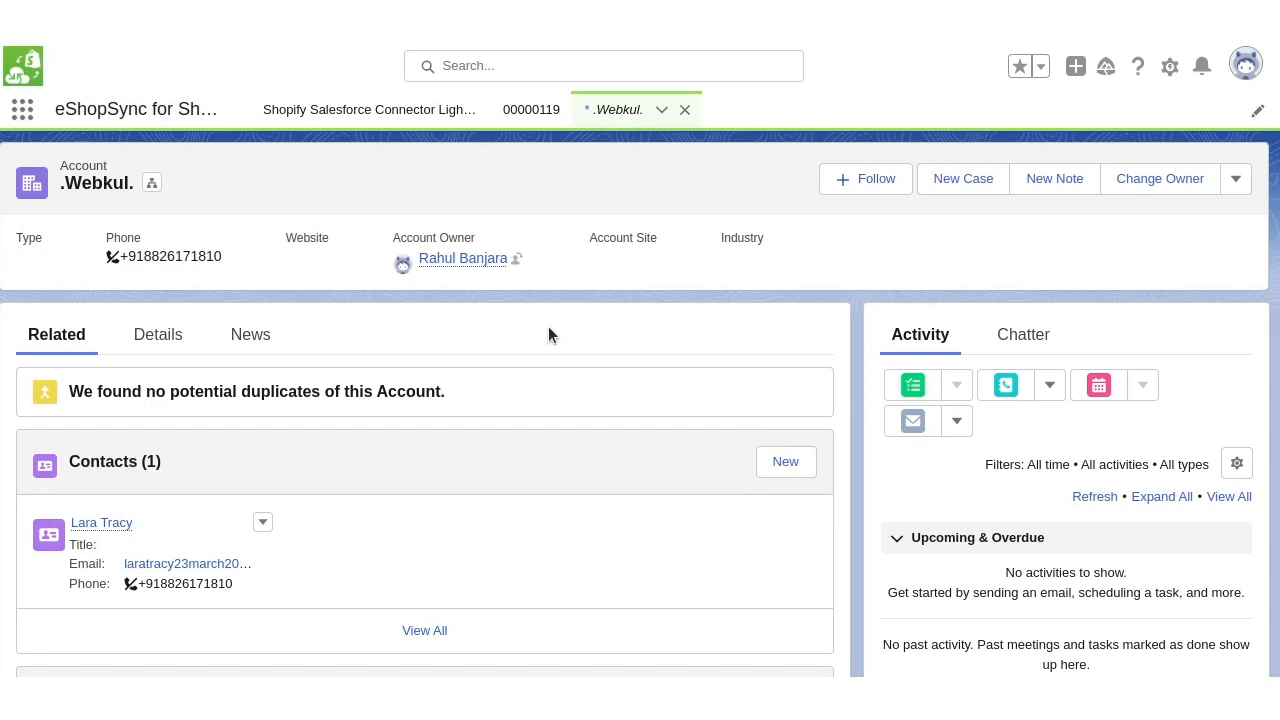
mouse_move(96, 544)
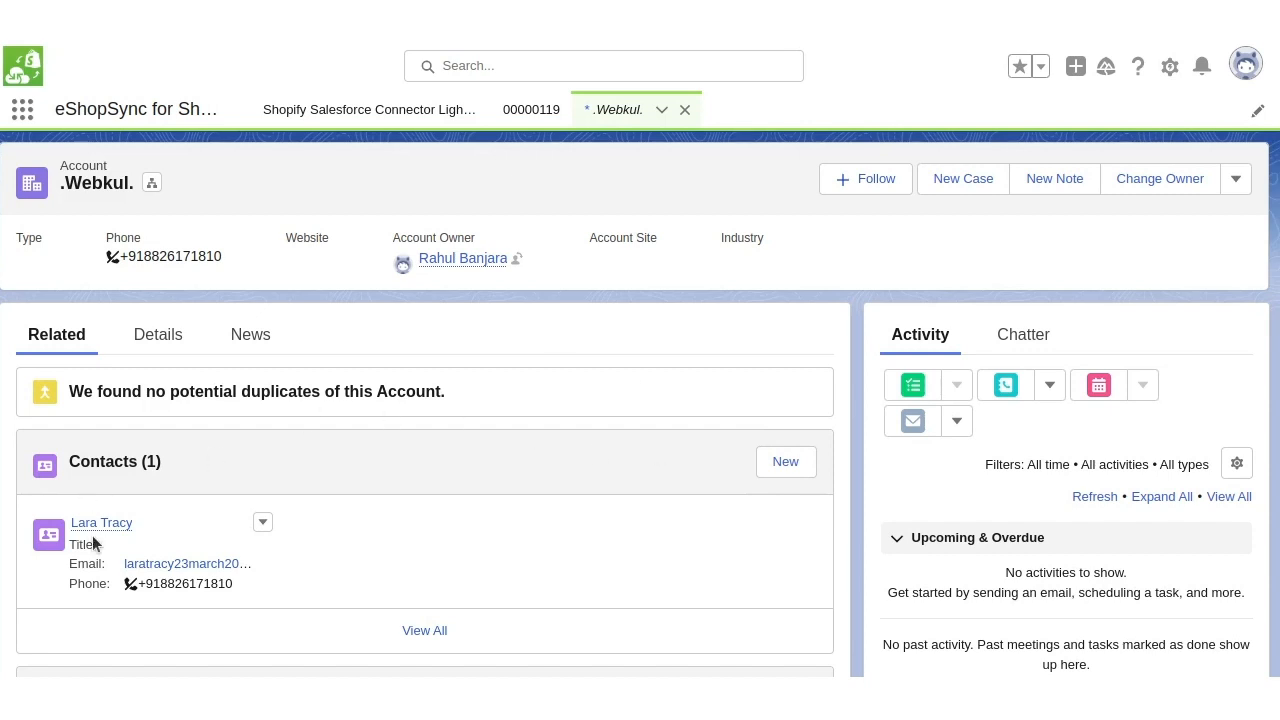
mouse_move(318, 528)
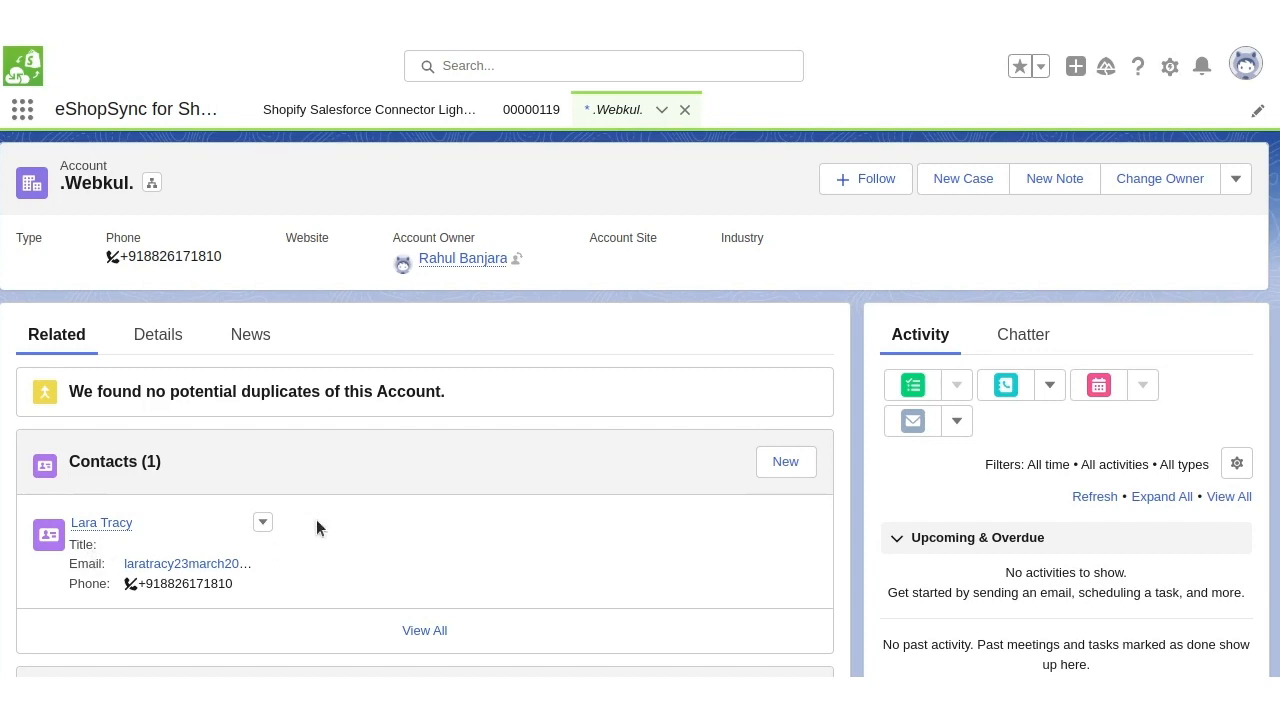
mouse_move(472, 424)
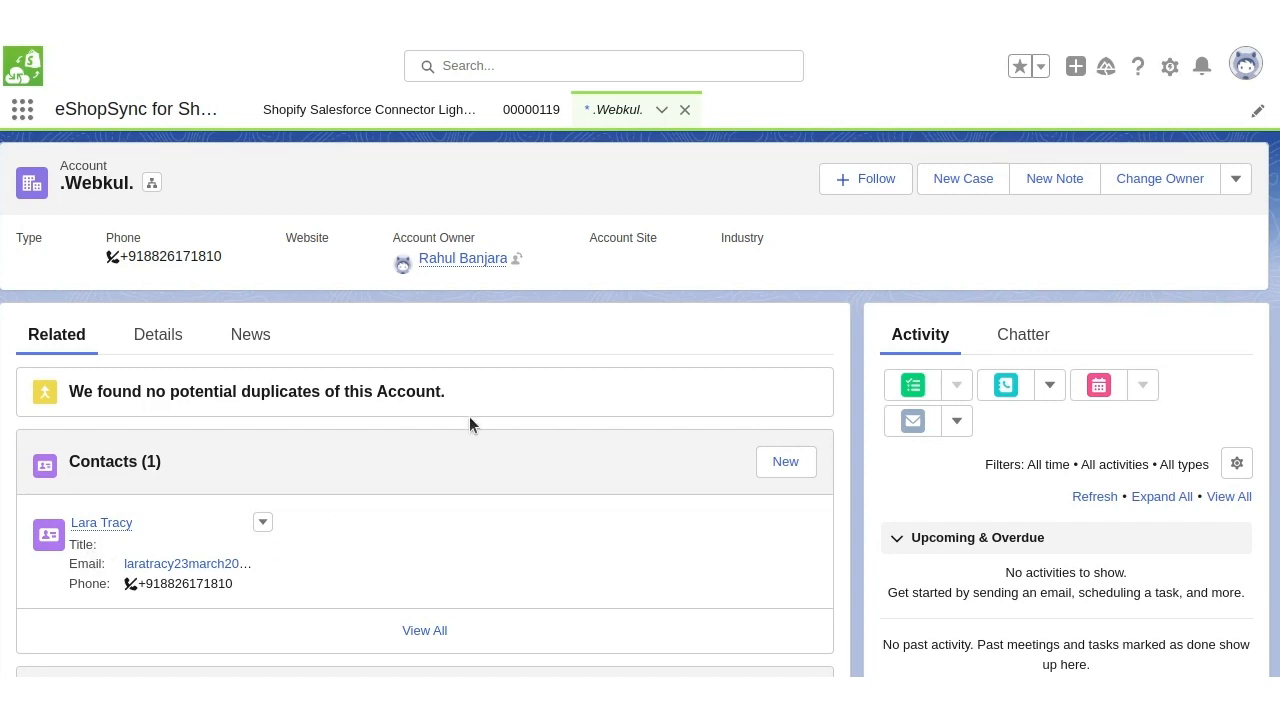
- Start a new order with Order Start Date 3/23/2023 and the account's contact as Order's Contact
scroll("down", 3)
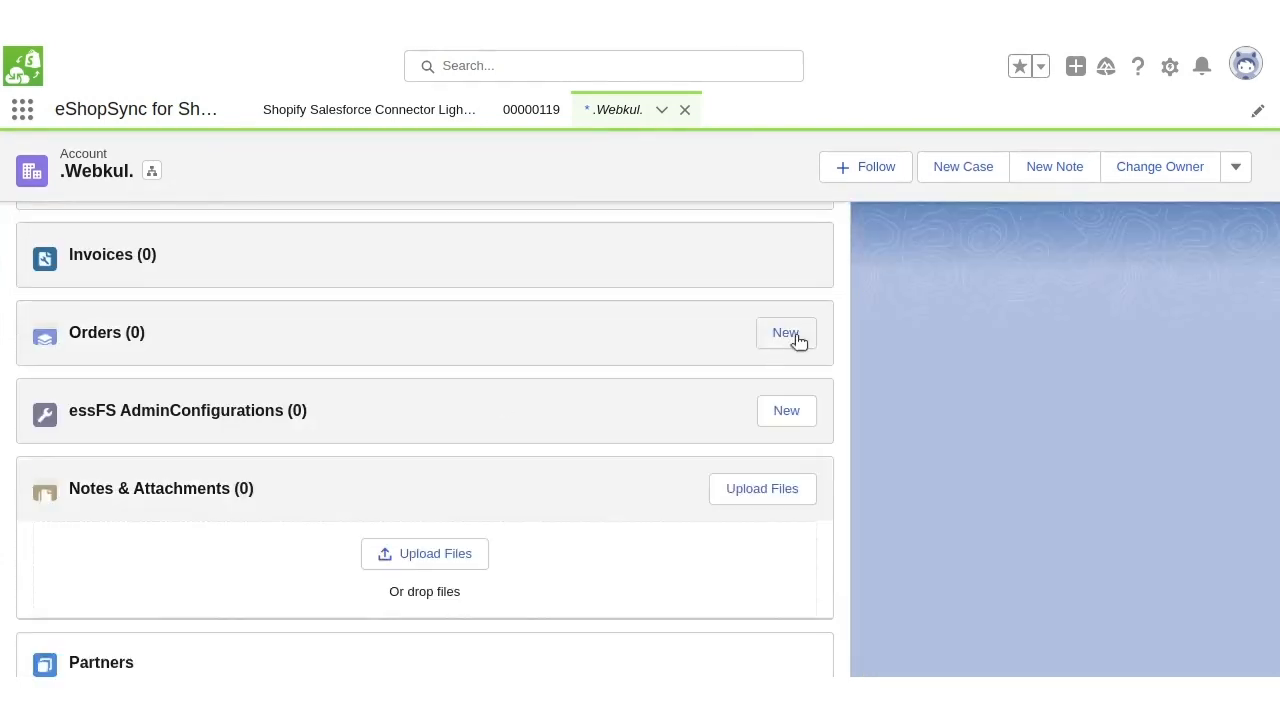
left_click(786, 332)
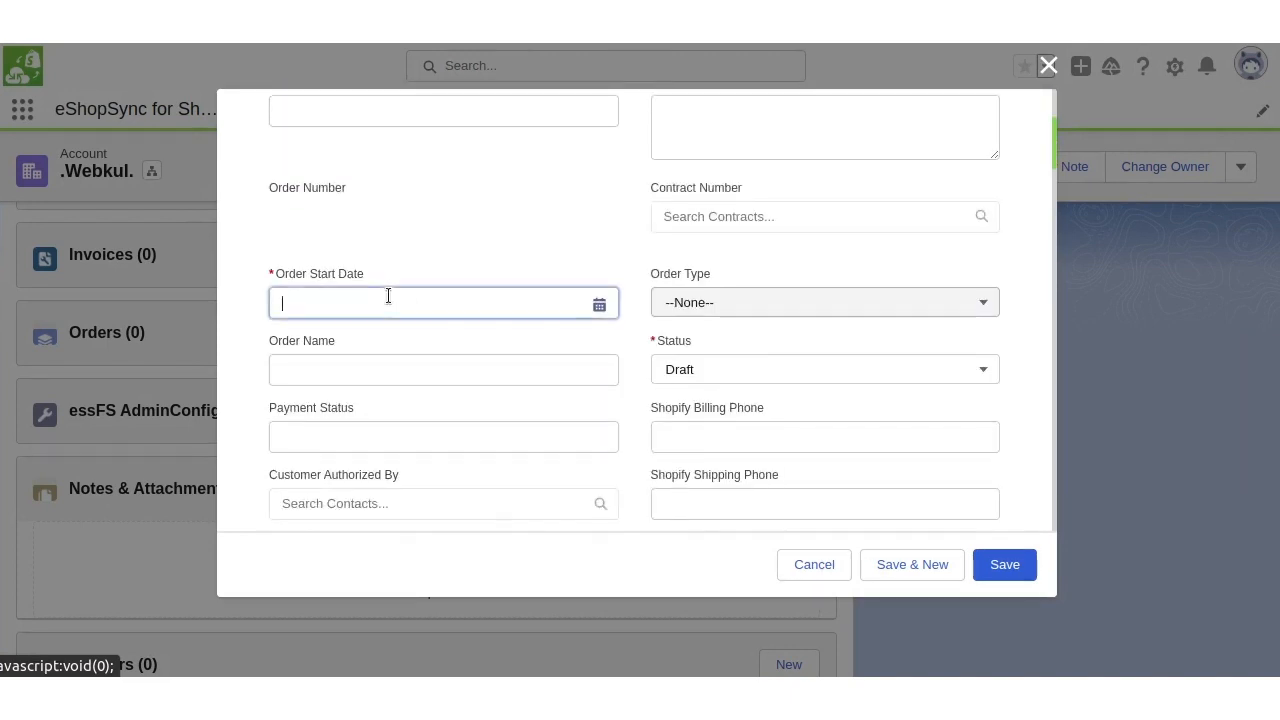
type("3/23/2023")
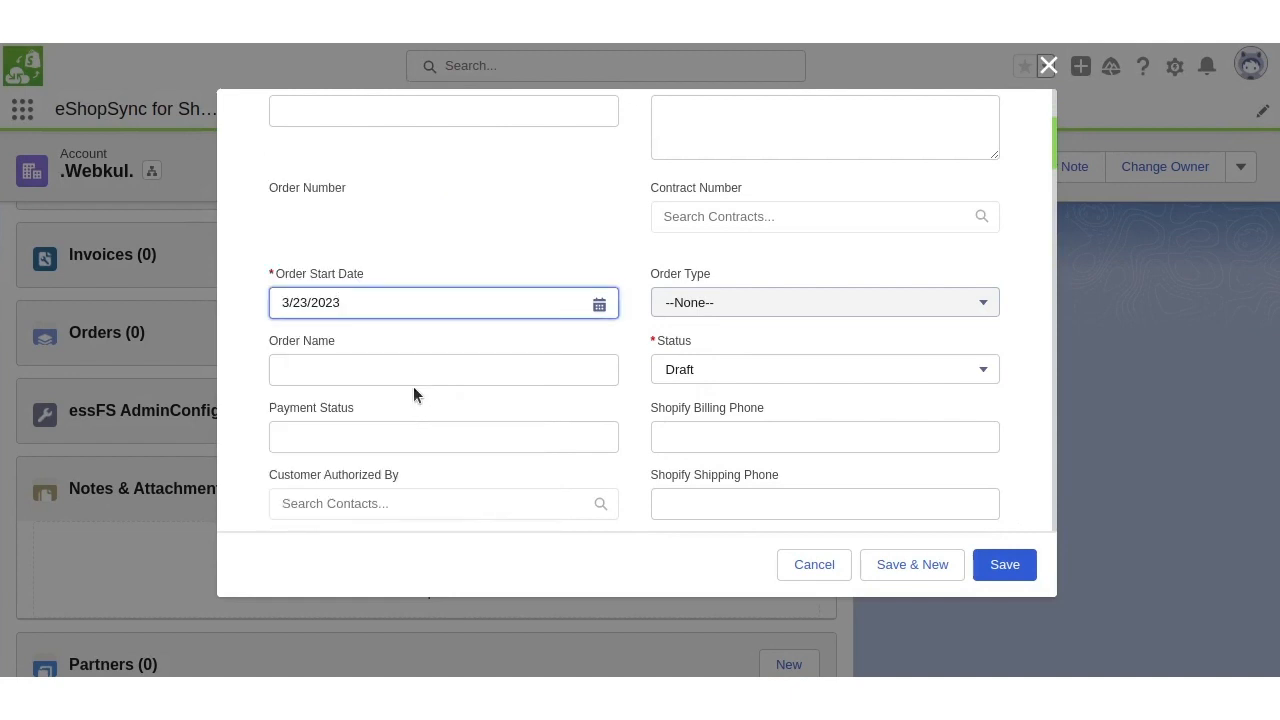
type("p")
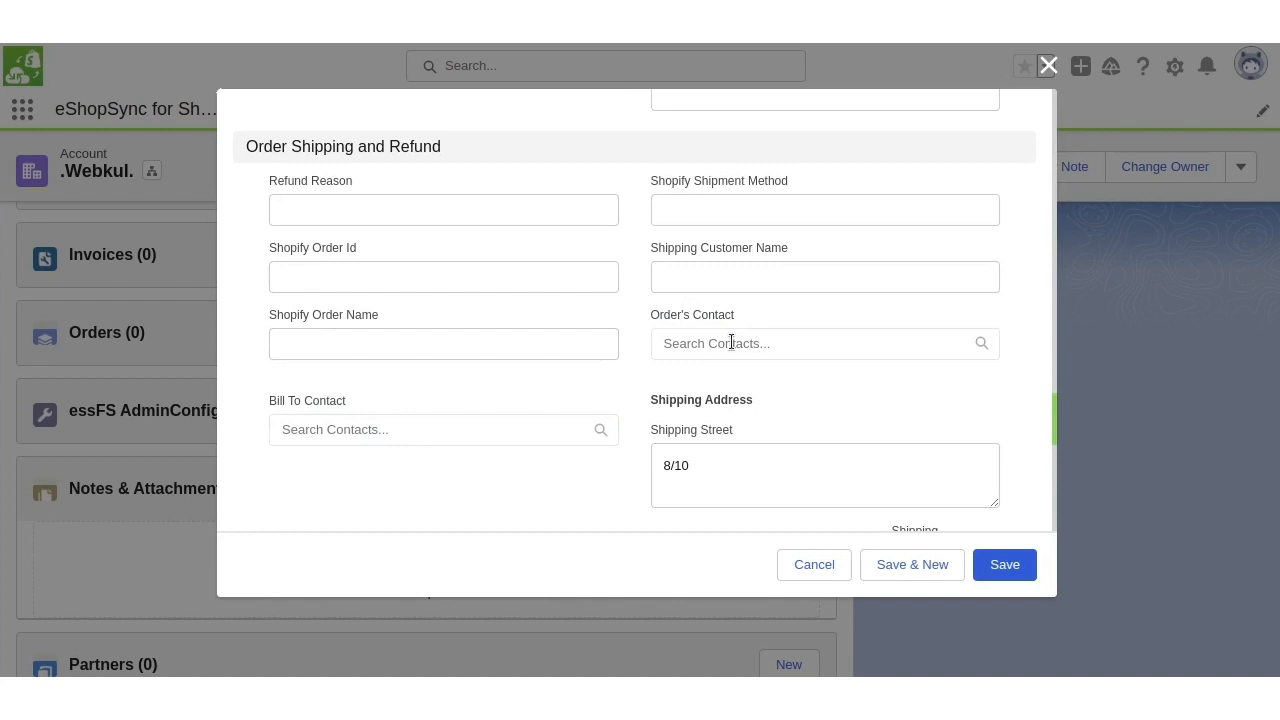
left_click(810, 344)
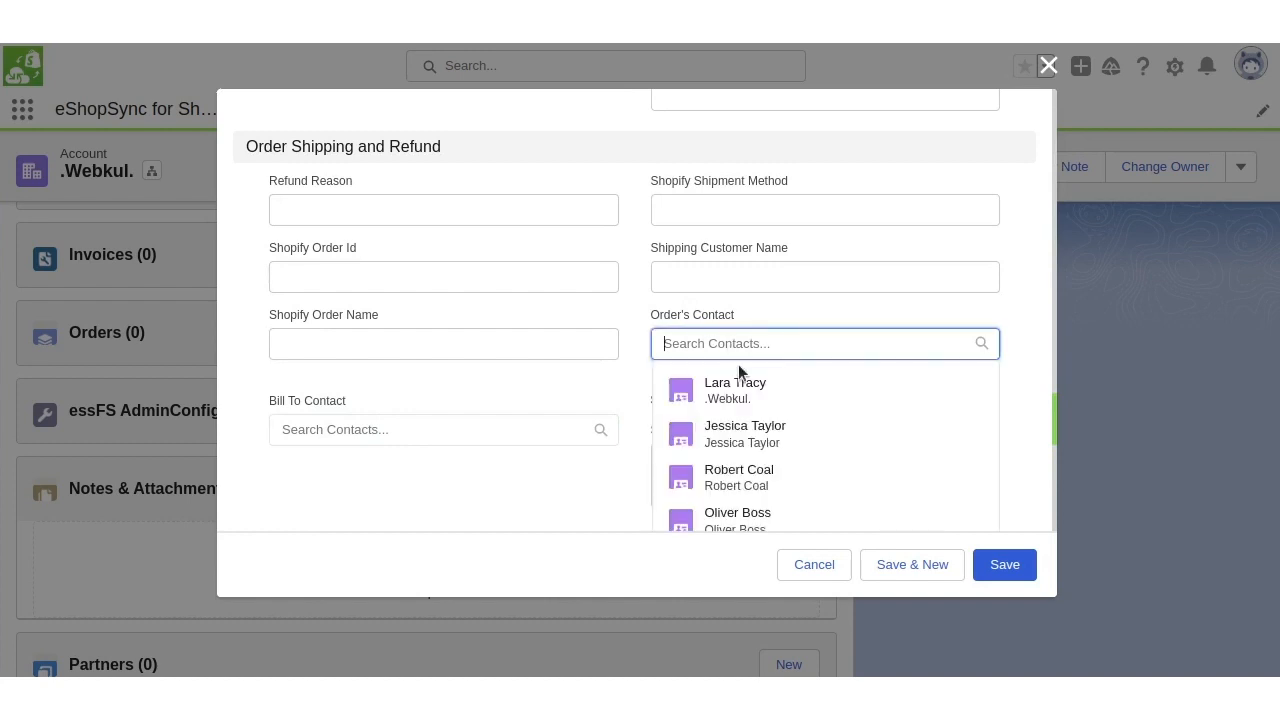
left_click(736, 390)
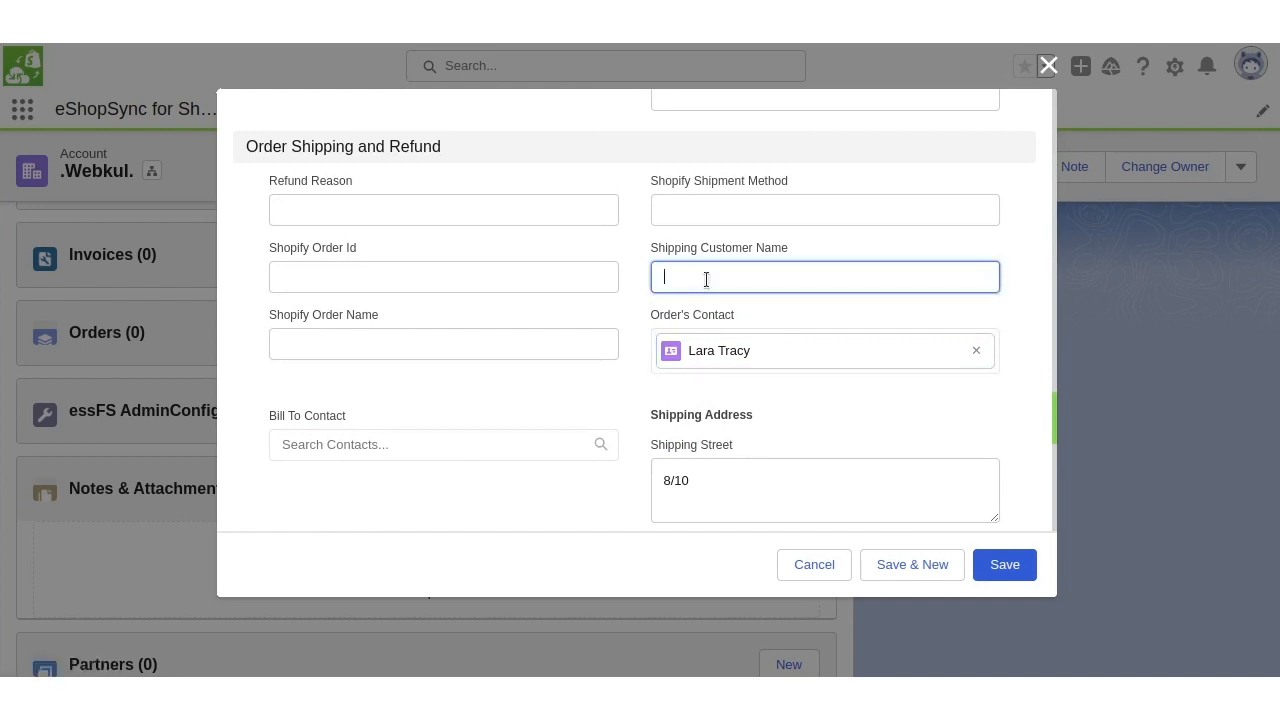
type("Lara Tr")
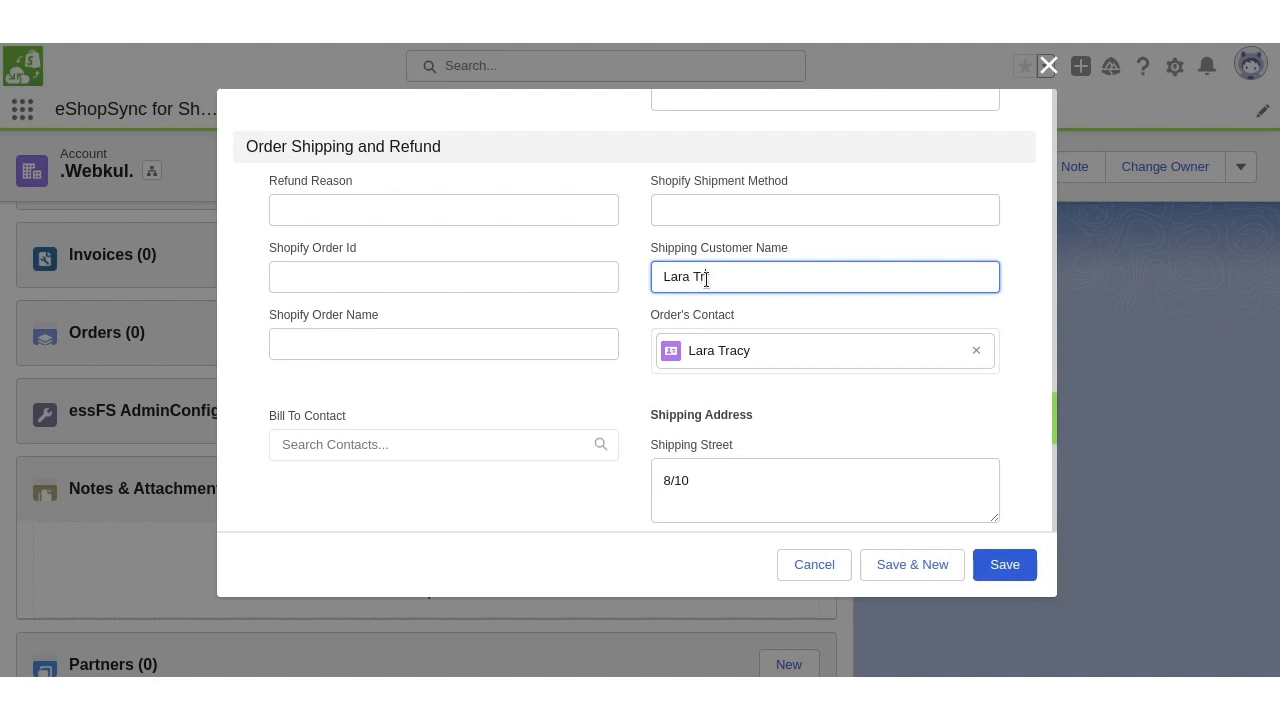
type("acy")
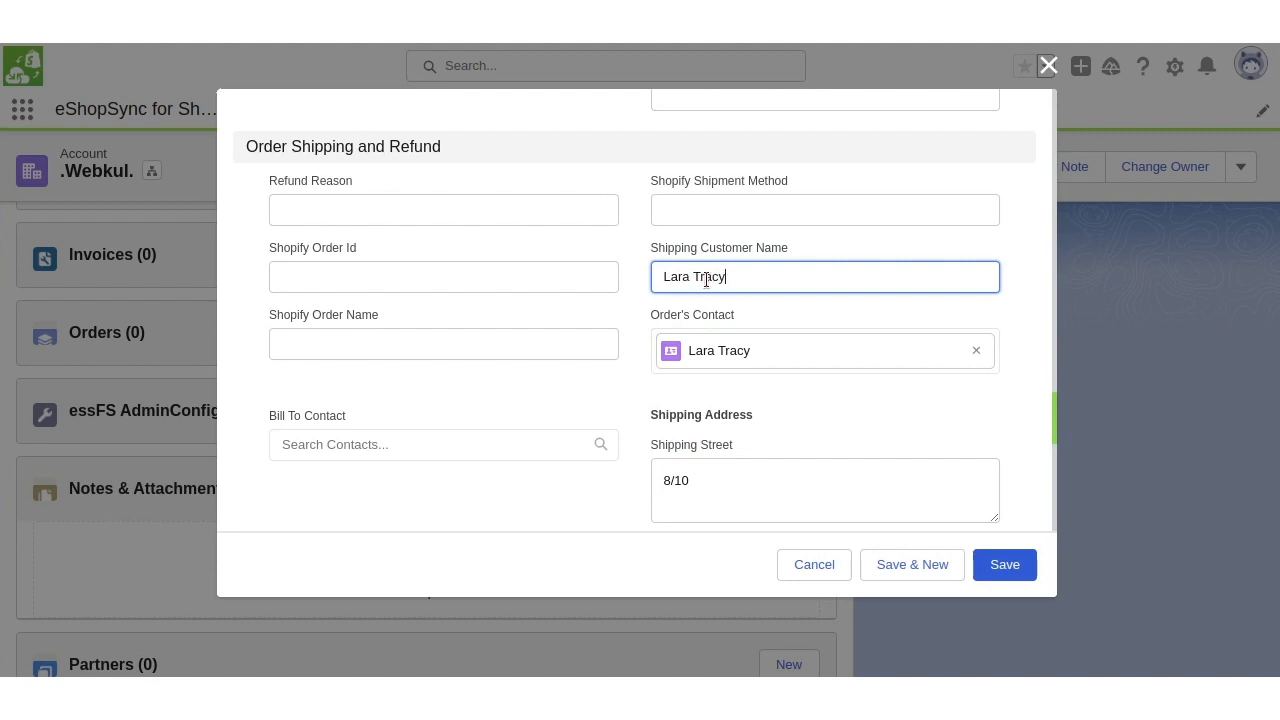
scroll("down", 3)
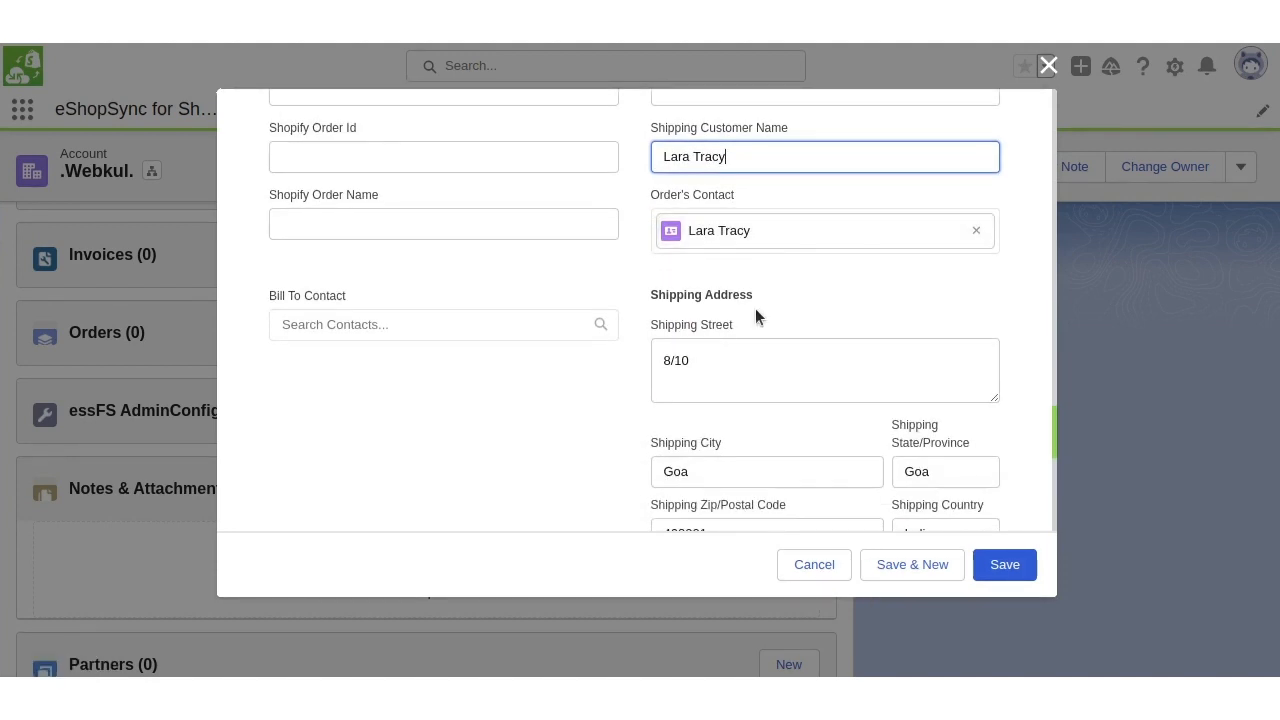
scroll("down", 3)
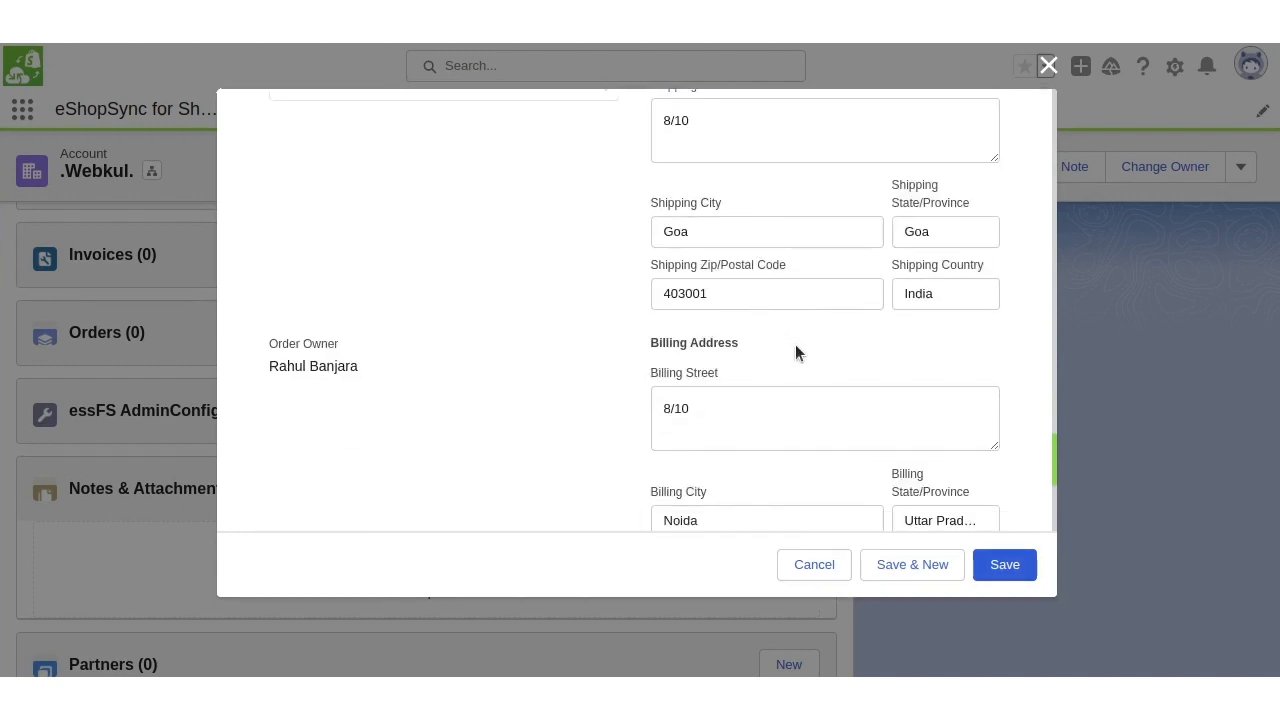
scroll("down", 3)
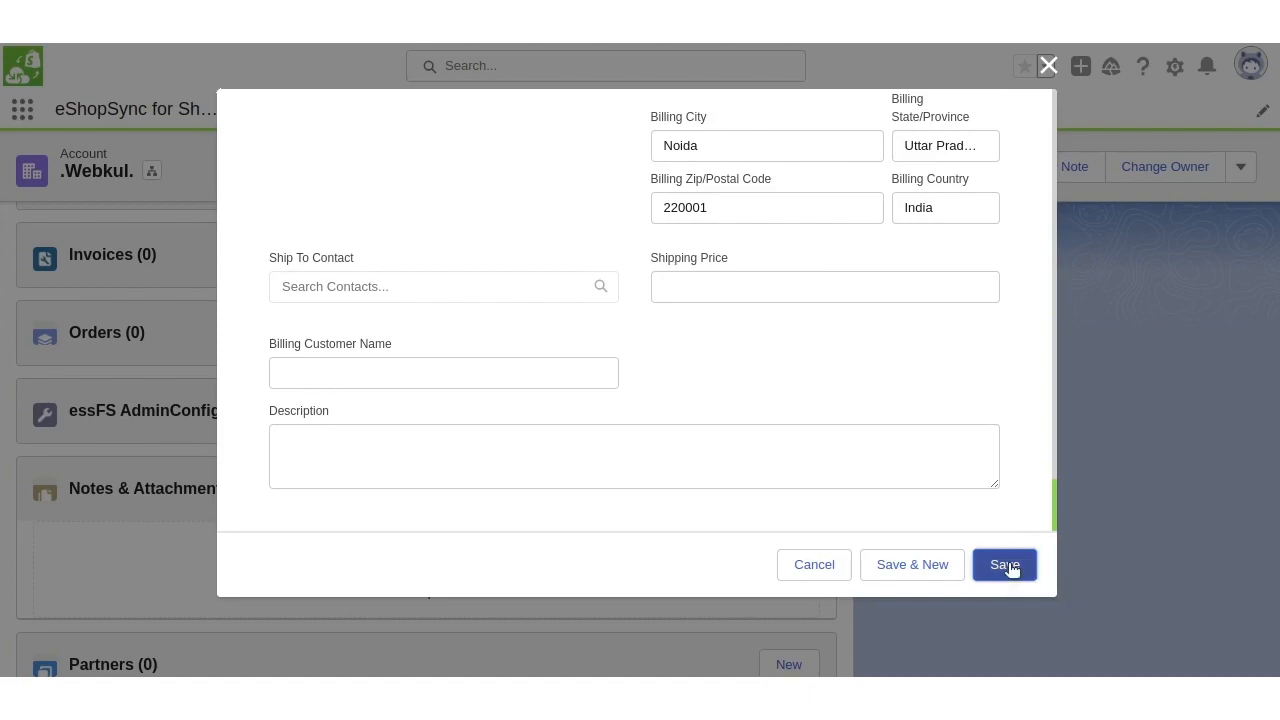
- Save the draft order 00000683 and assign the Shopify price book to it
left_click(1004, 564)
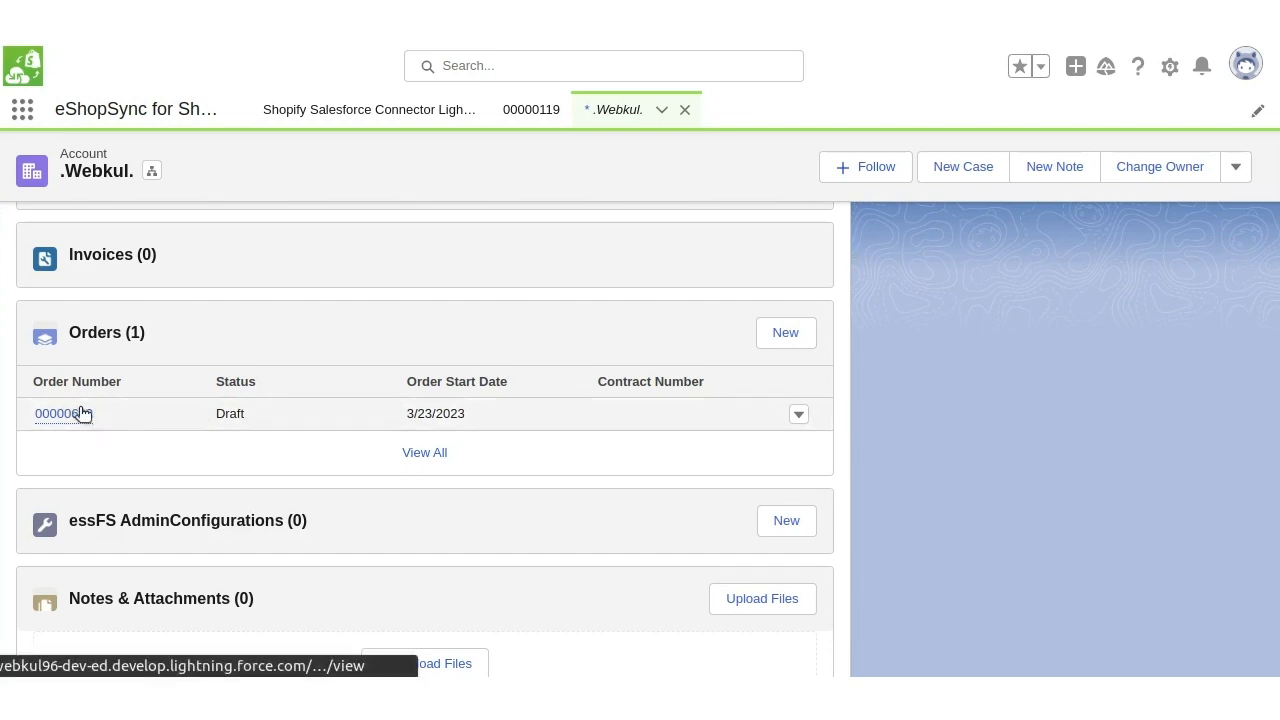
left_click(58, 412)
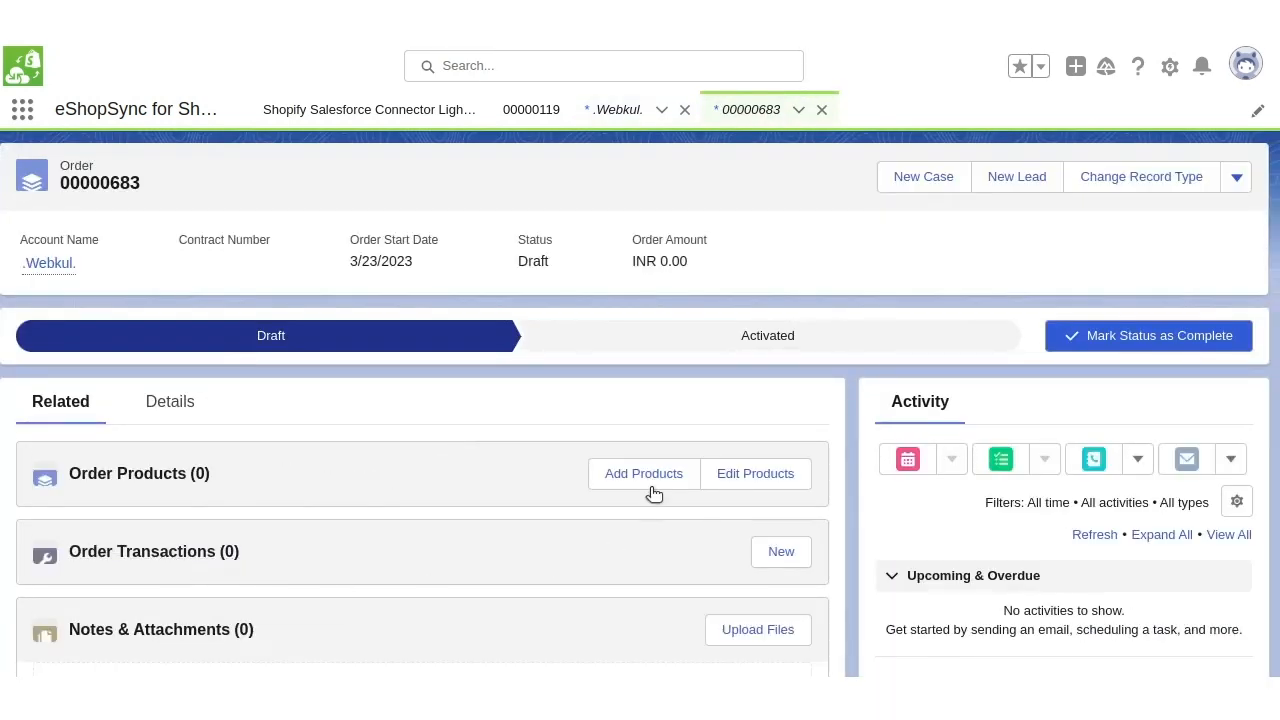
left_click(644, 472)
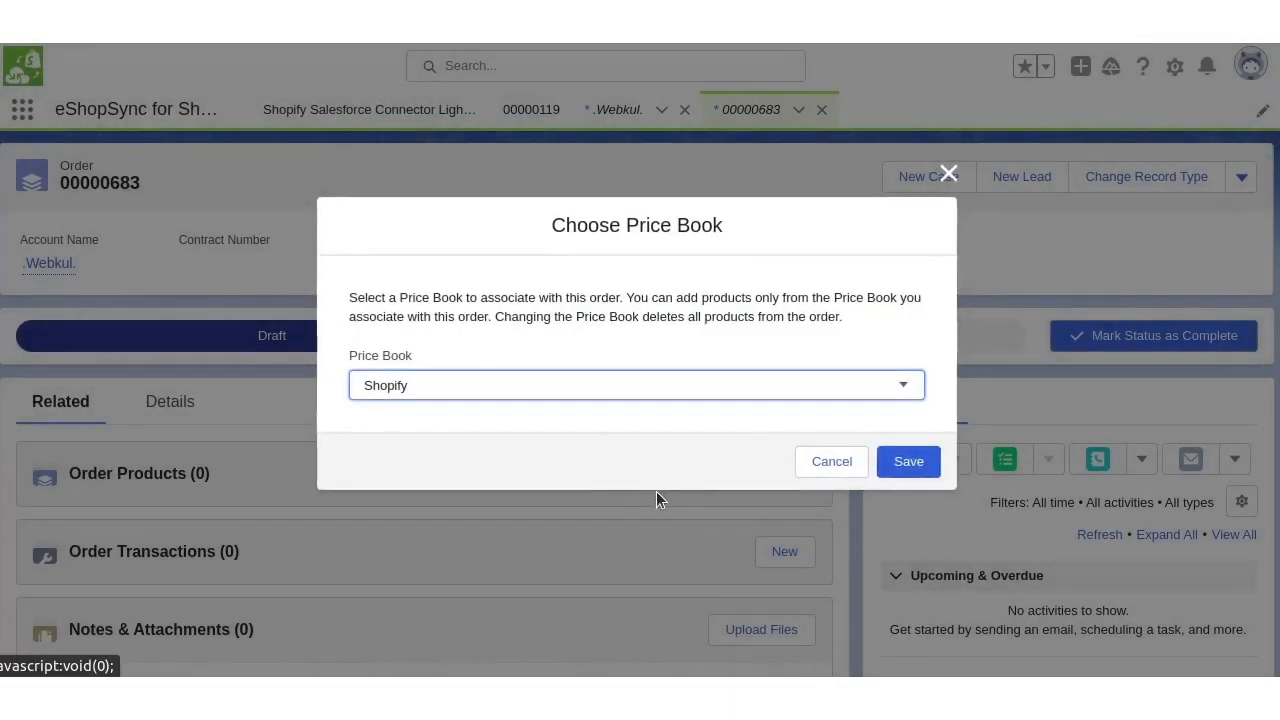
mouse_move(616, 398)
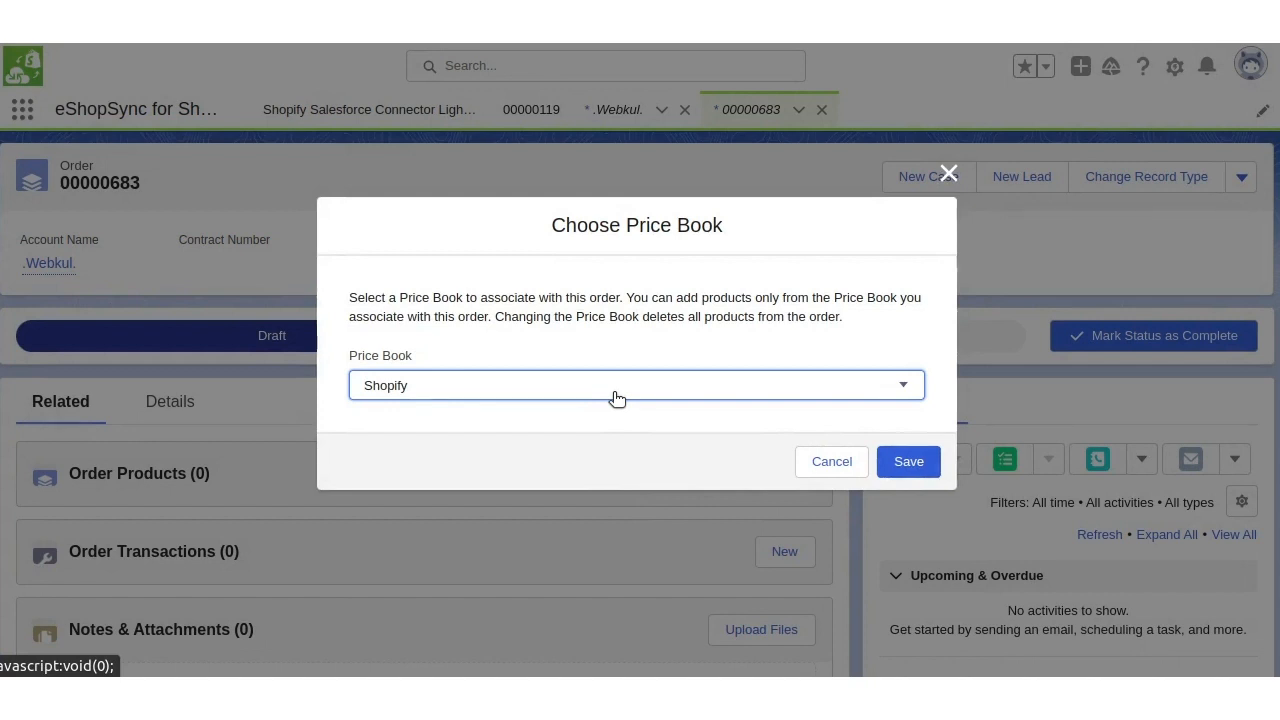
left_click(908, 460)
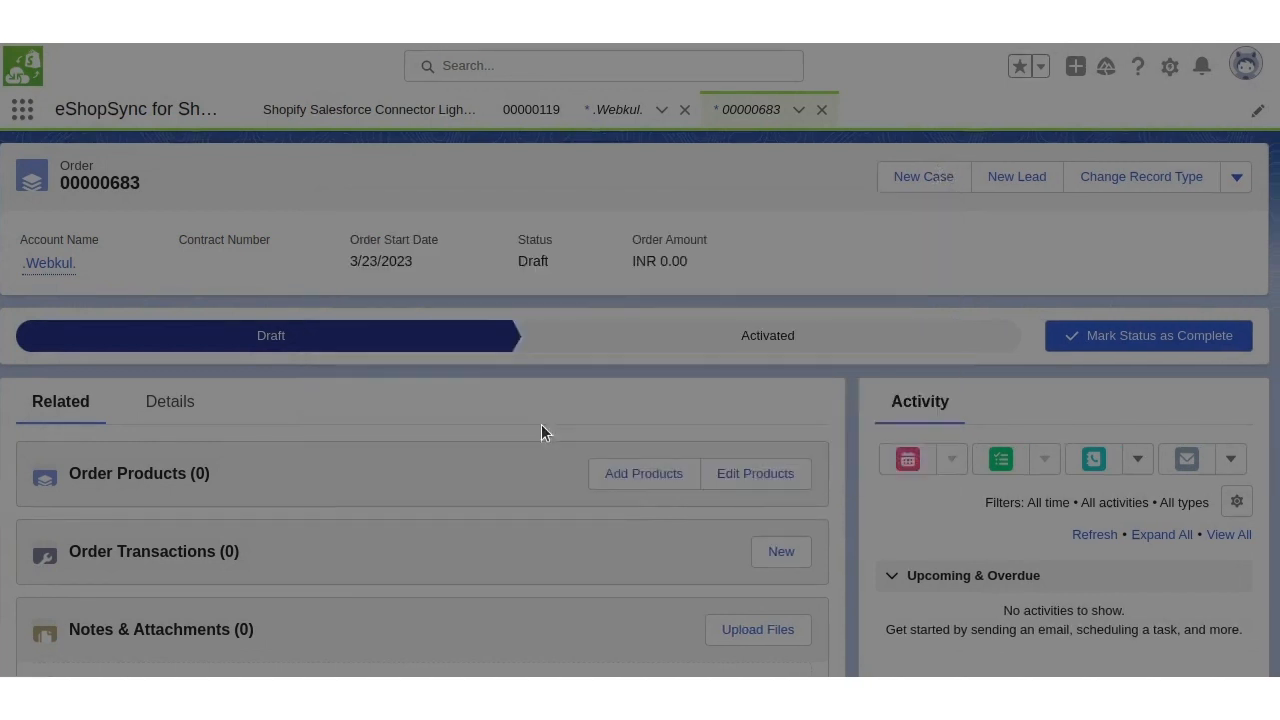
- Add Cap/ Red and Cap/ White to the order with quantity 2 each at INR 200.00
left_click(644, 472)
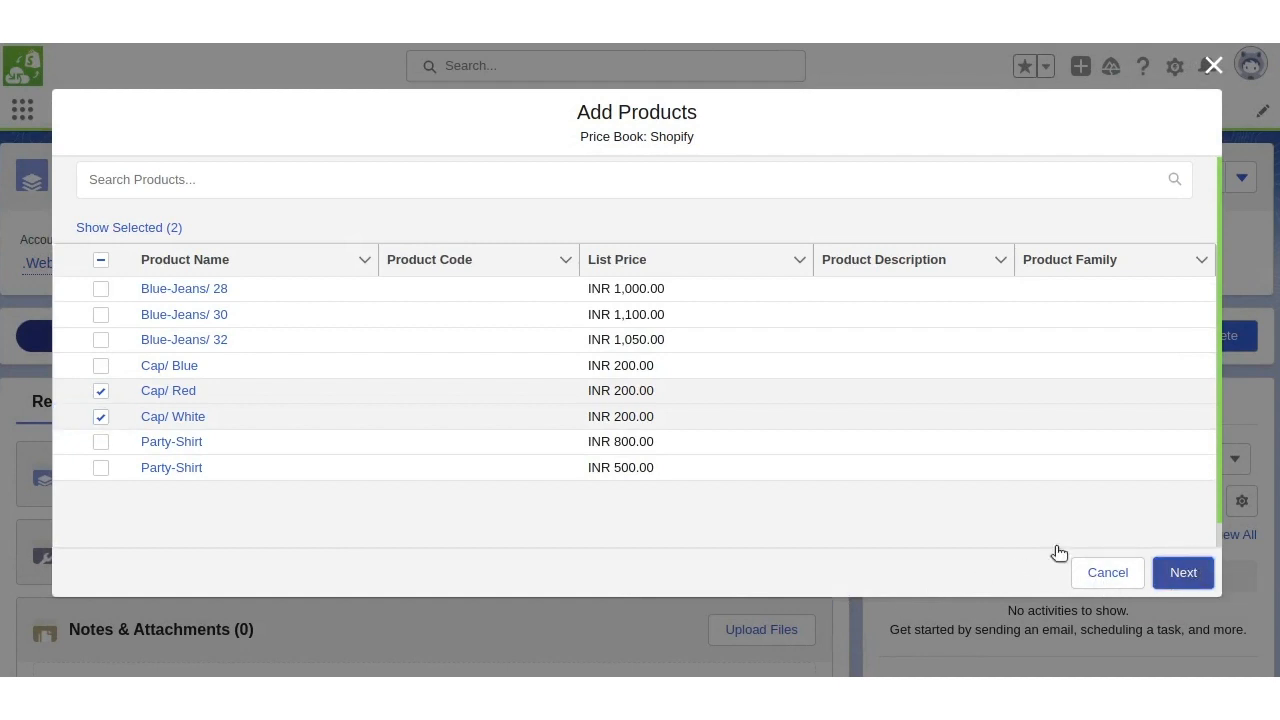
left_click(1184, 572)
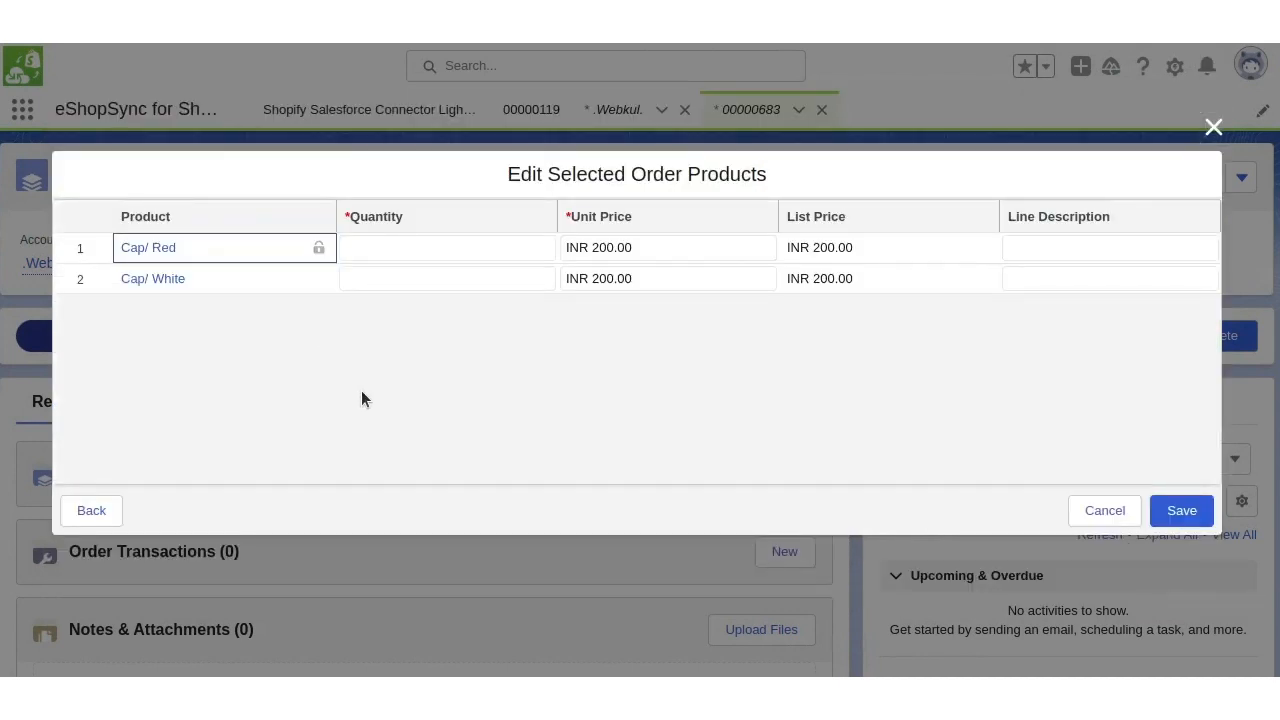
left_click(448, 248)
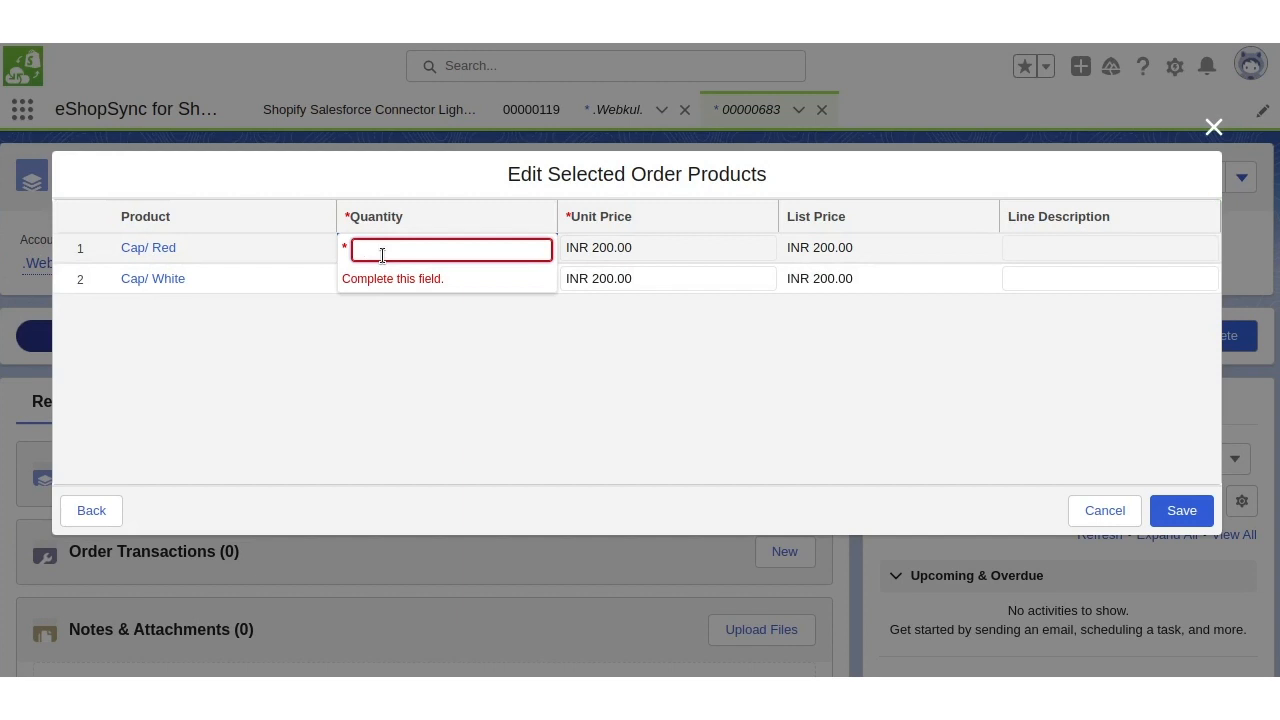
type("2.00")
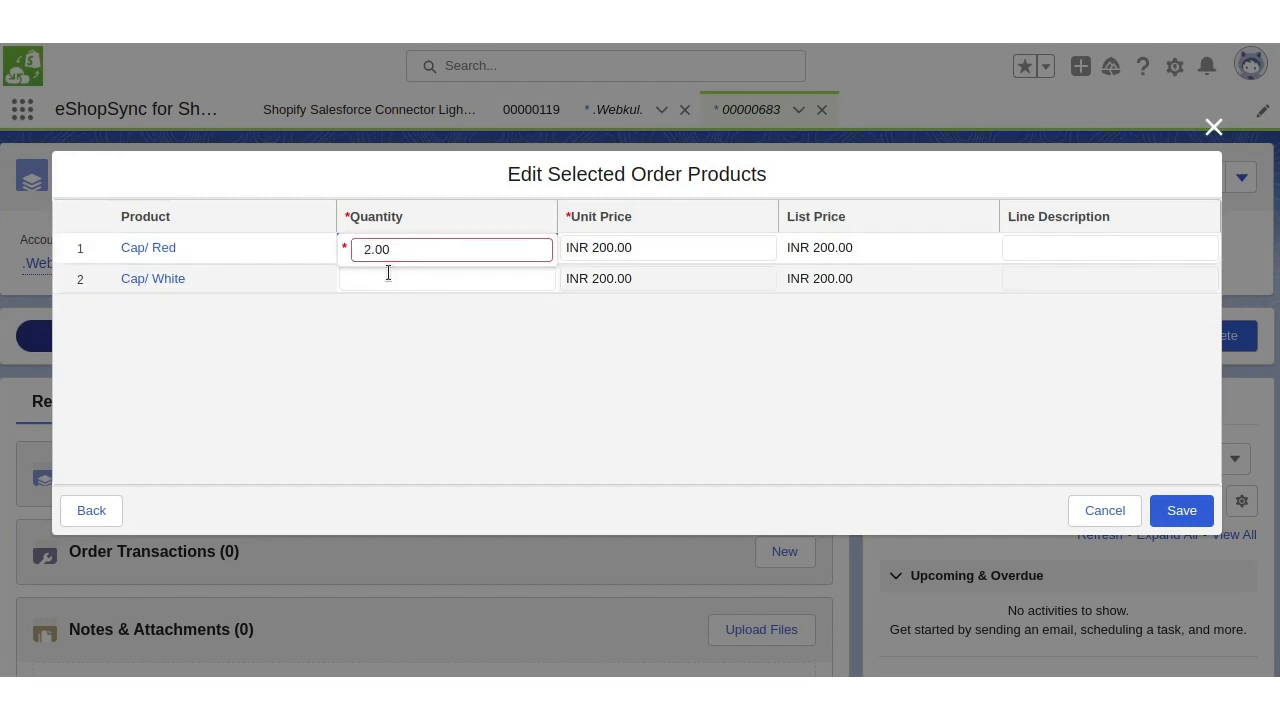
left_click(448, 278)
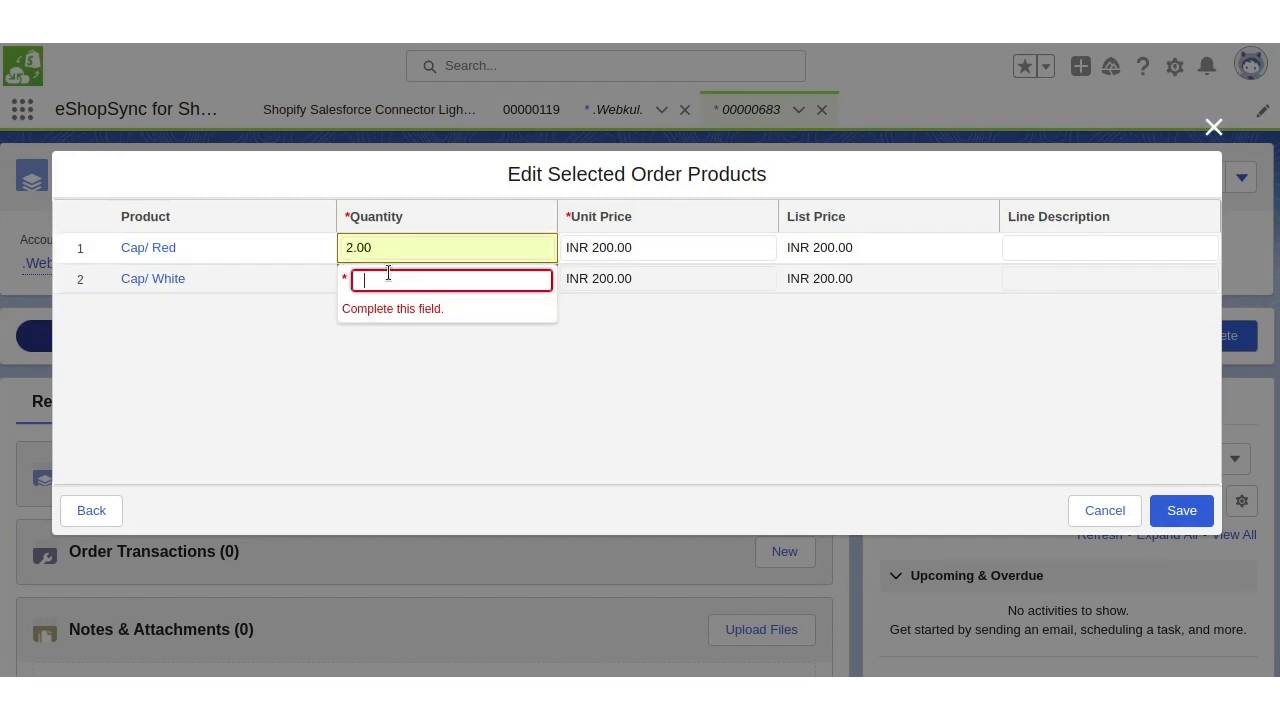
type("2")
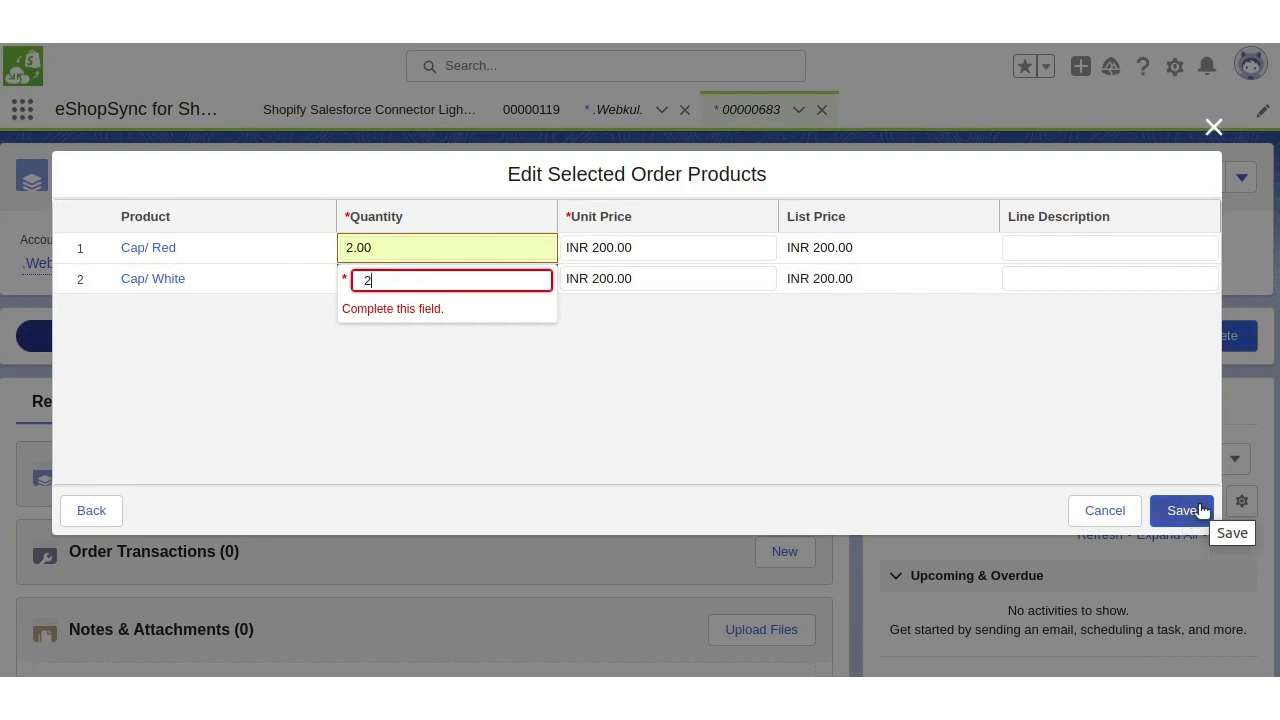
left_click(1184, 510)
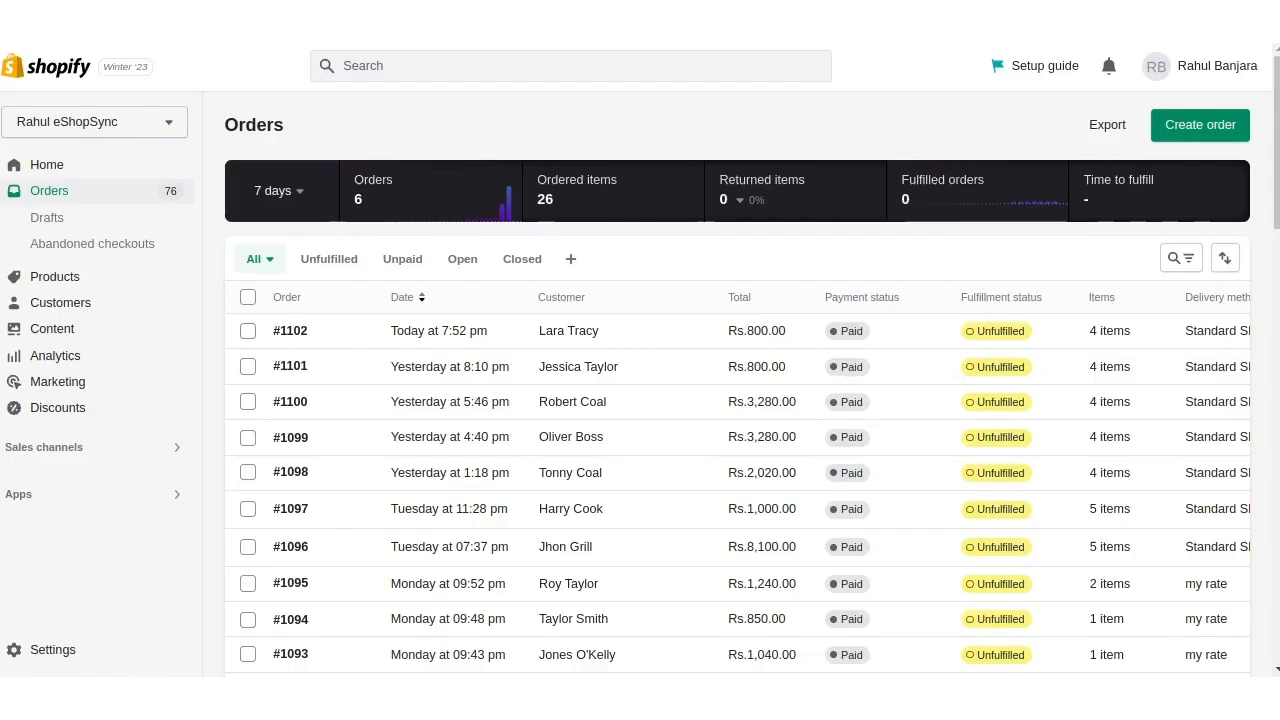
mouse_move(450, 352)
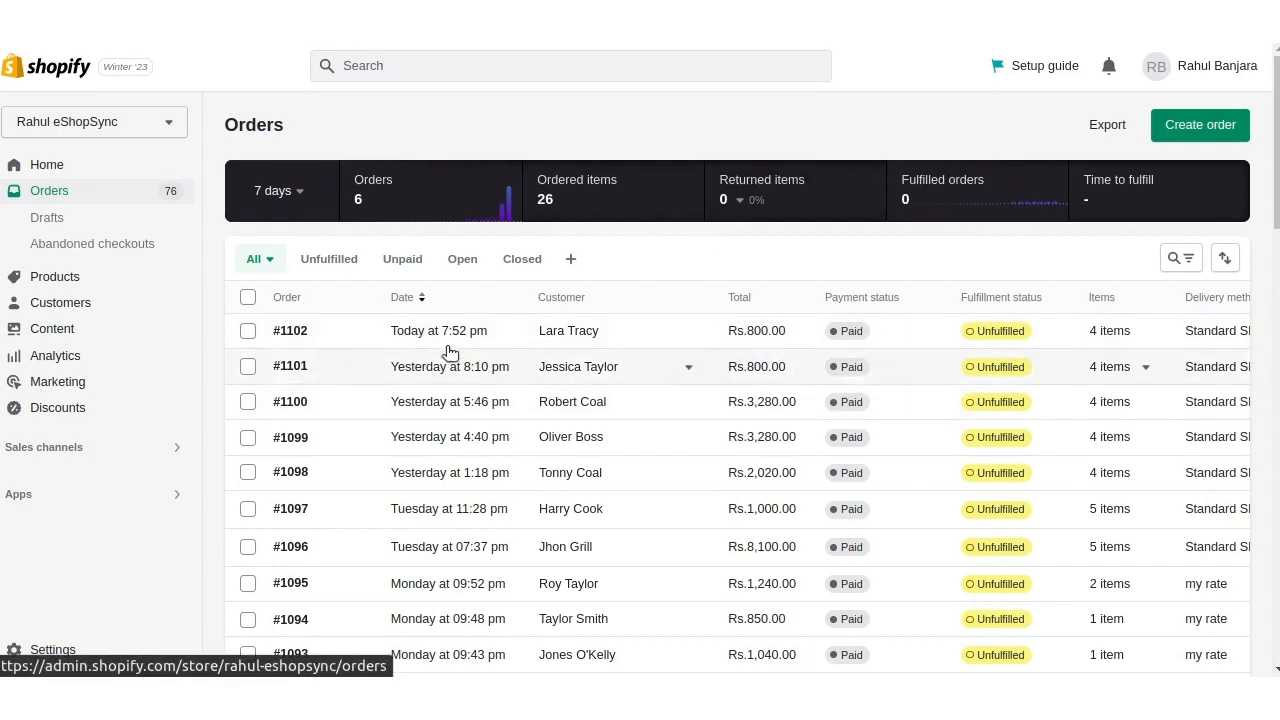
mouse_move(304, 340)
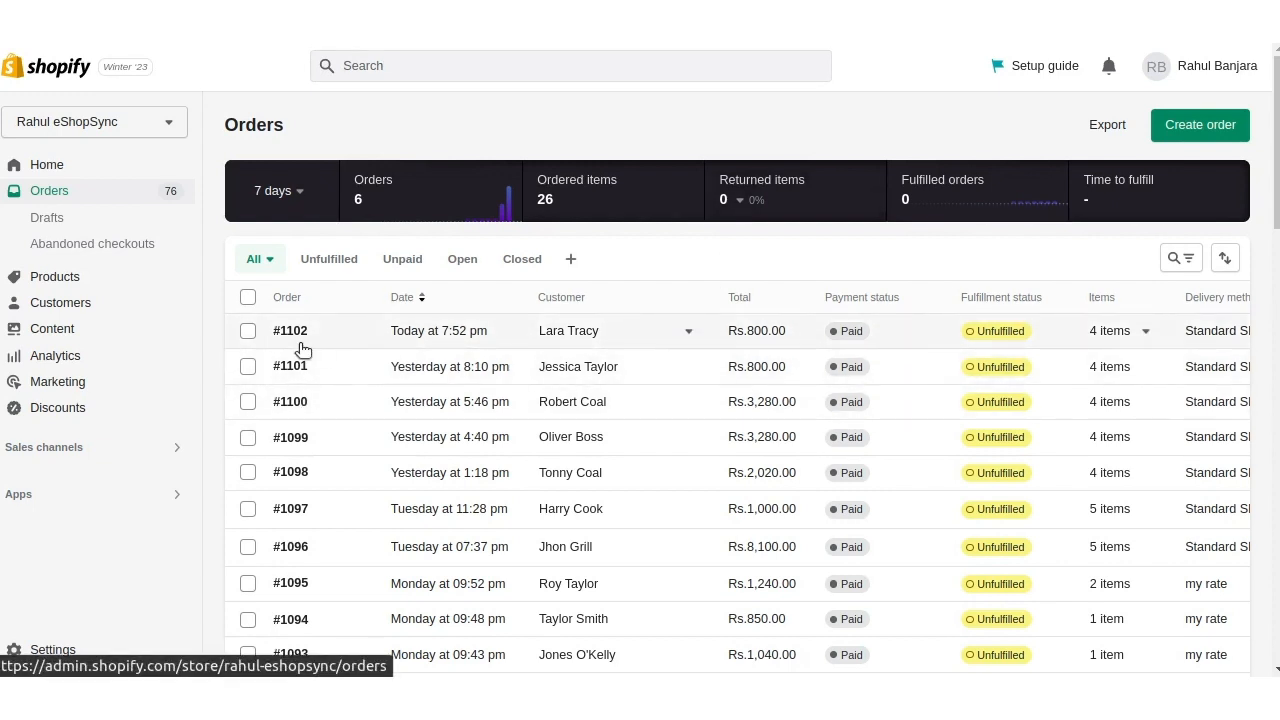
- View synced Shopify order #1102 with red and white Caps at 2 each, ₹800.00 total
left_click(290, 332)
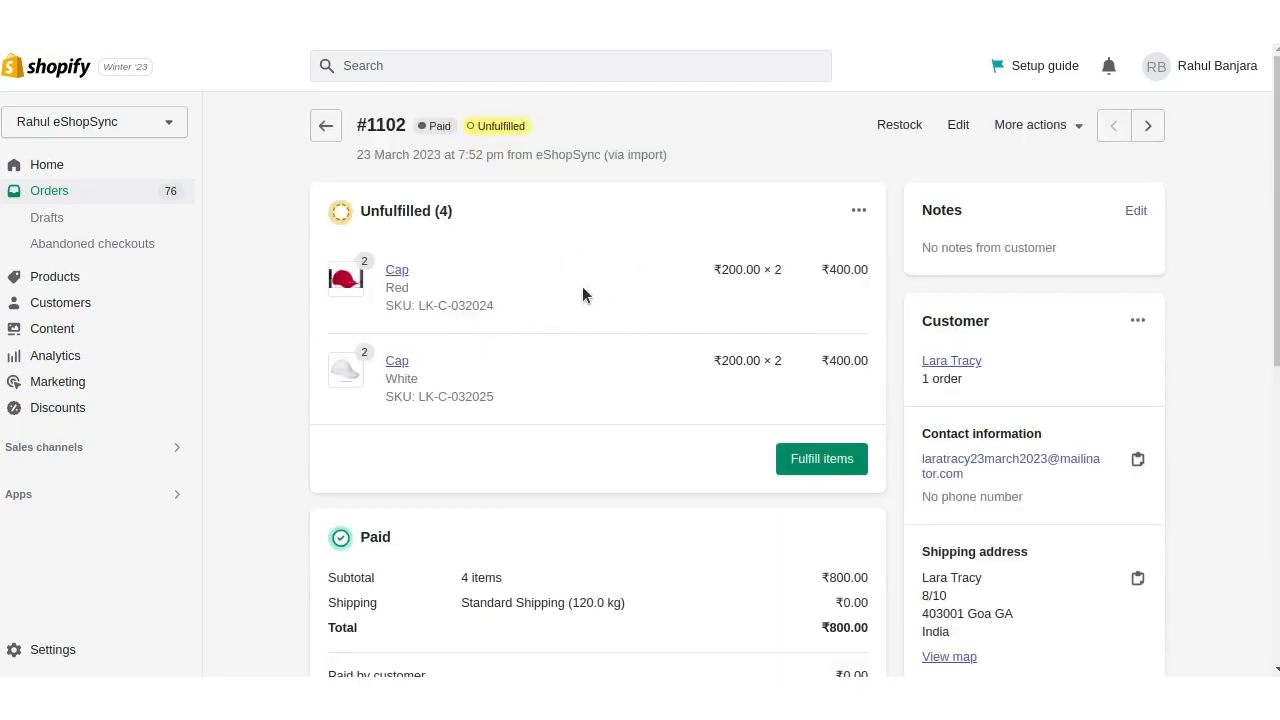
mouse_move(416, 272)
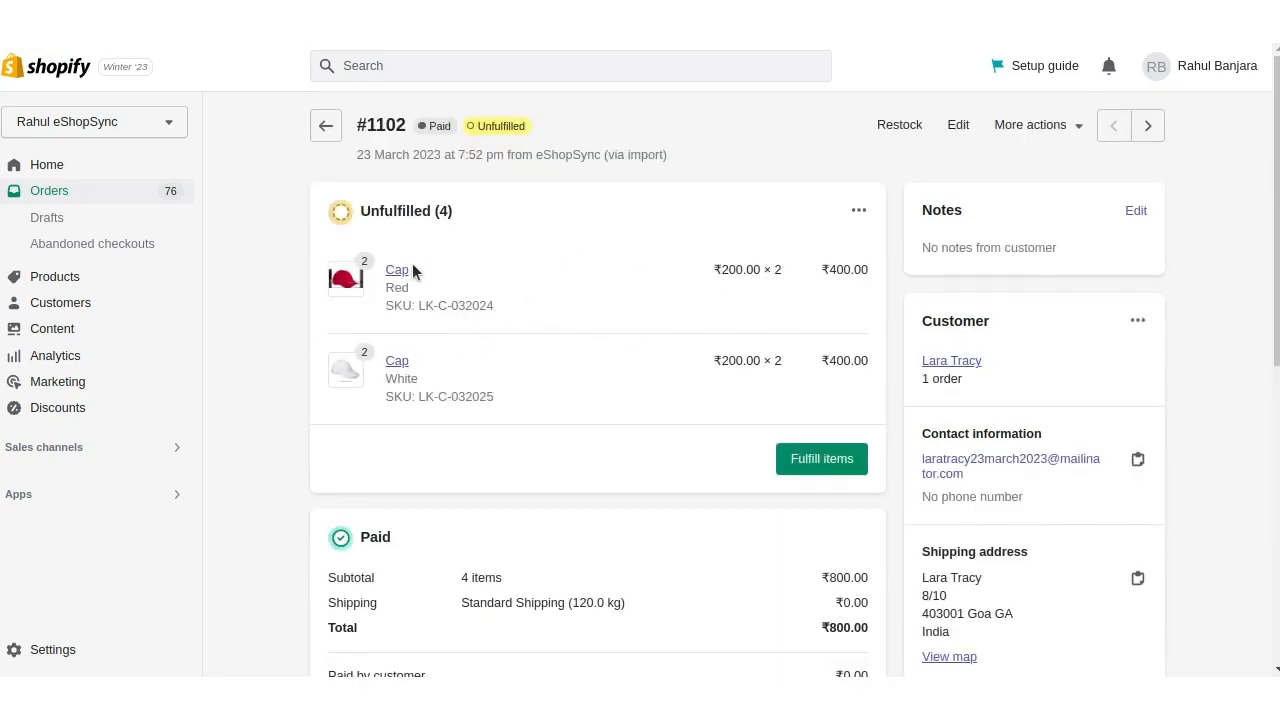
mouse_move(648, 376)
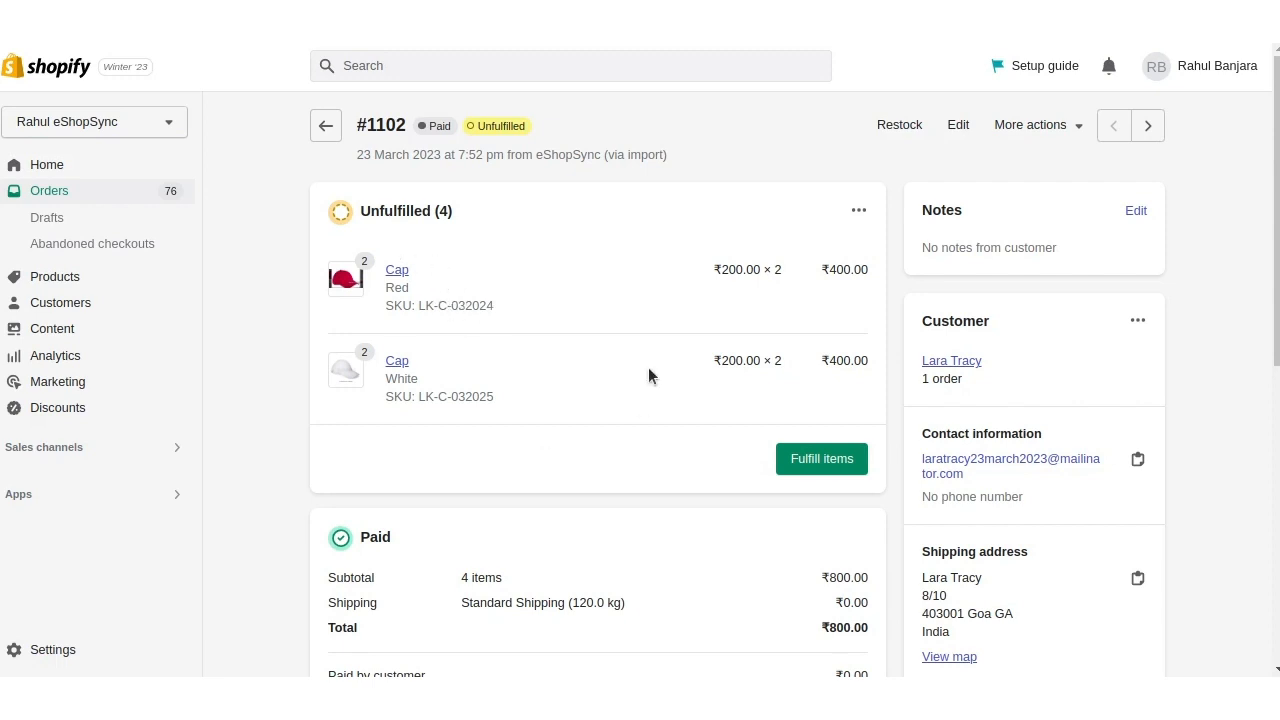
mouse_move(1044, 466)
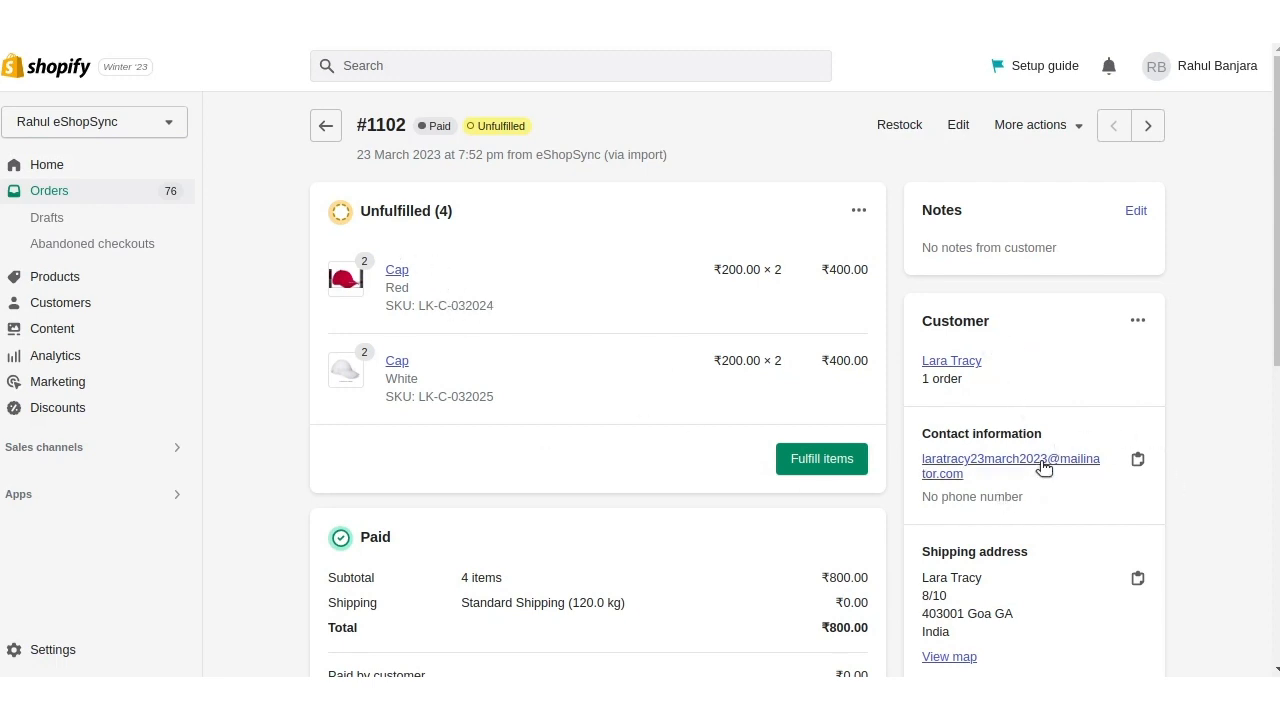